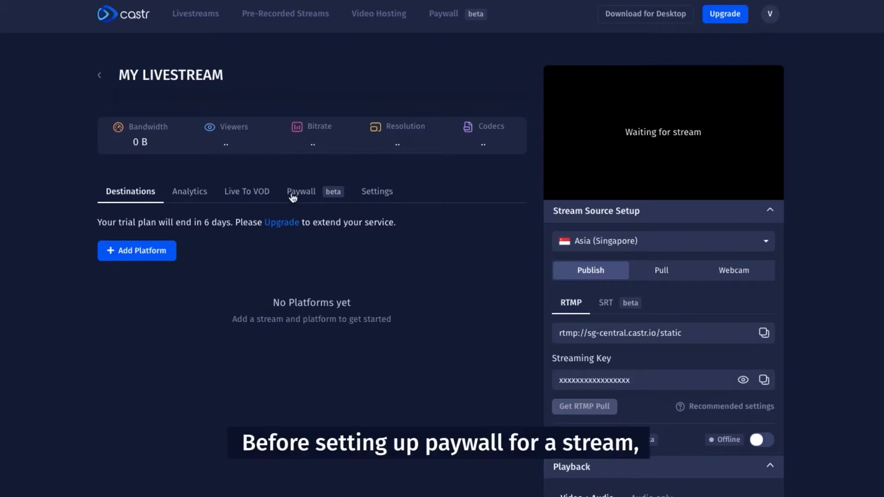
View the livestream's Paywall section showing the Connect with Stripe prompt.
{"action": "left_click", "coordinate": [301, 192]}
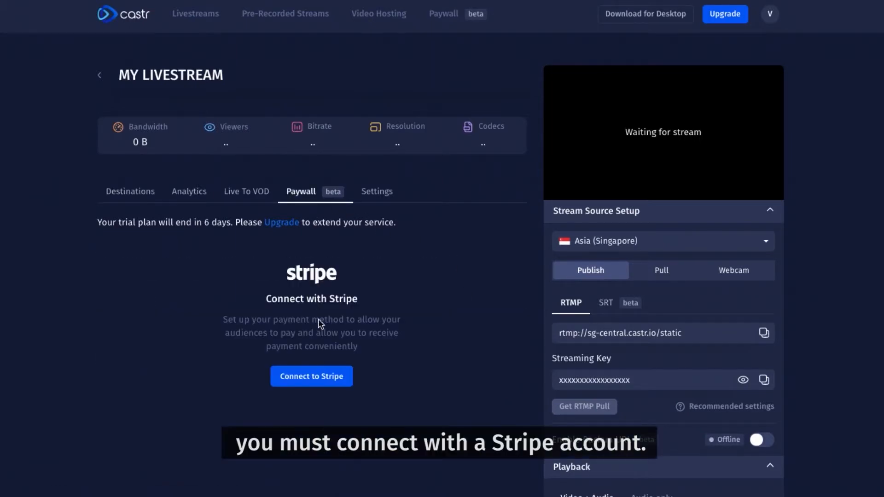
{"action": "left_click", "coordinate": [310, 376]}
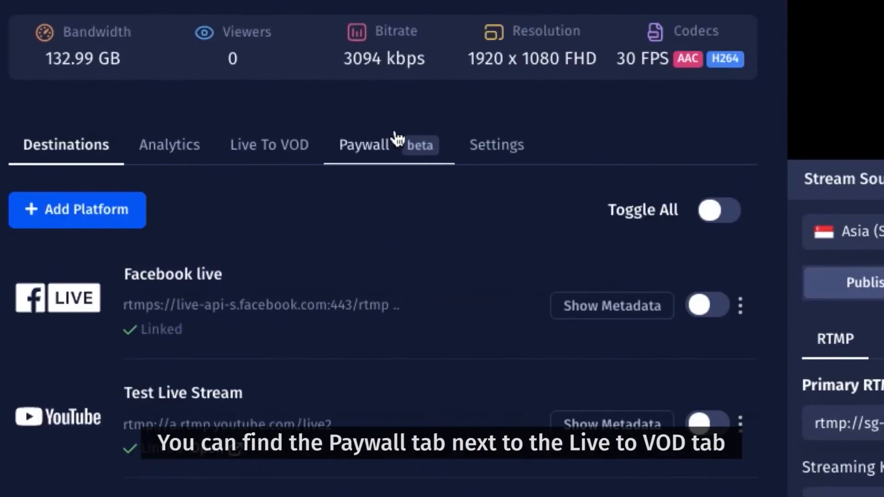
Review the pay-per-view payment type, USD price and Protected Player Page link.
{"action": "left_click", "coordinate": [363, 144]}
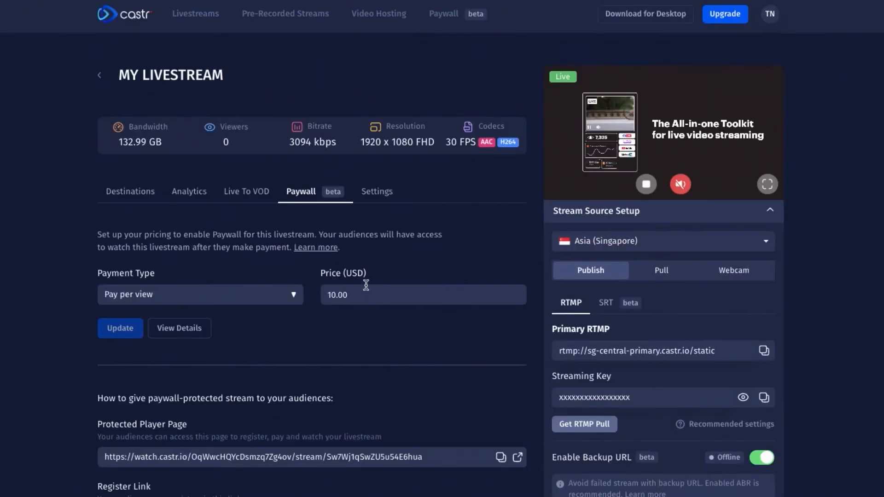
{"action": "scroll", "scroll_direction": "down", "scroll_amount": 3}
{"action": "type", "text": "1"}
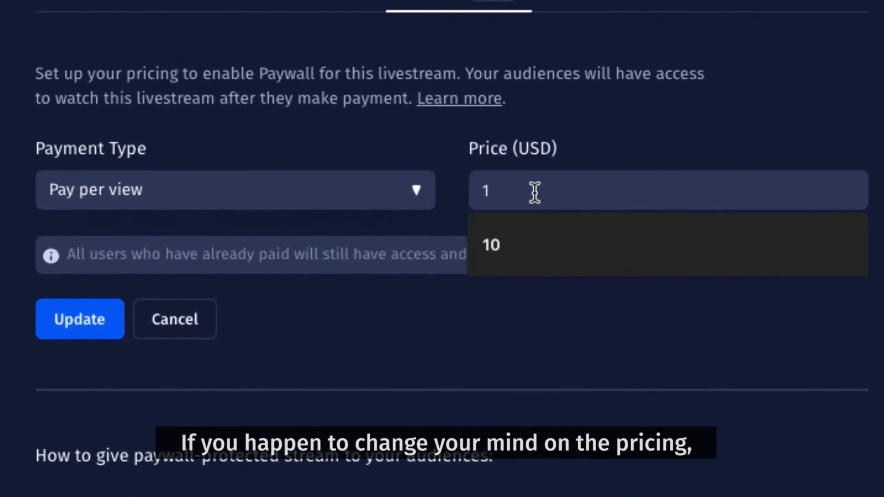
Set the pay-per-view price to 5 USD and update the paywall.
{"action": "type", "text": "5"}
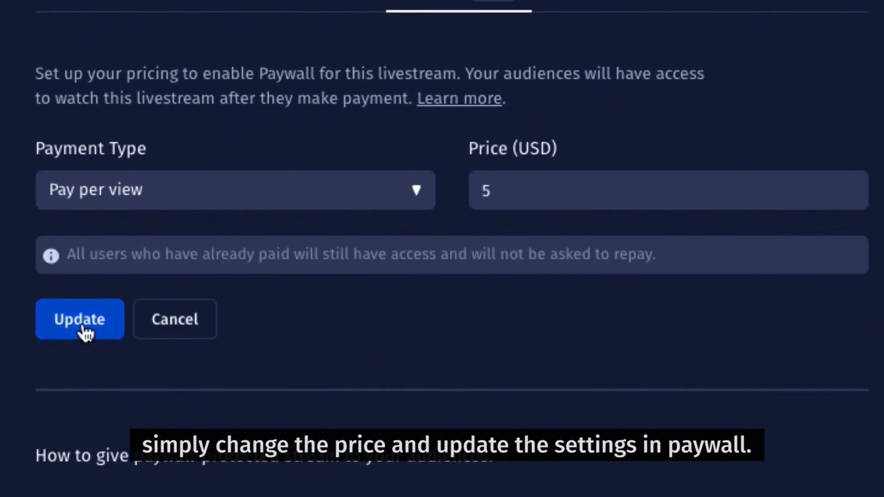
{"action": "scroll", "scroll_direction": "down", "scroll_amount": 3}
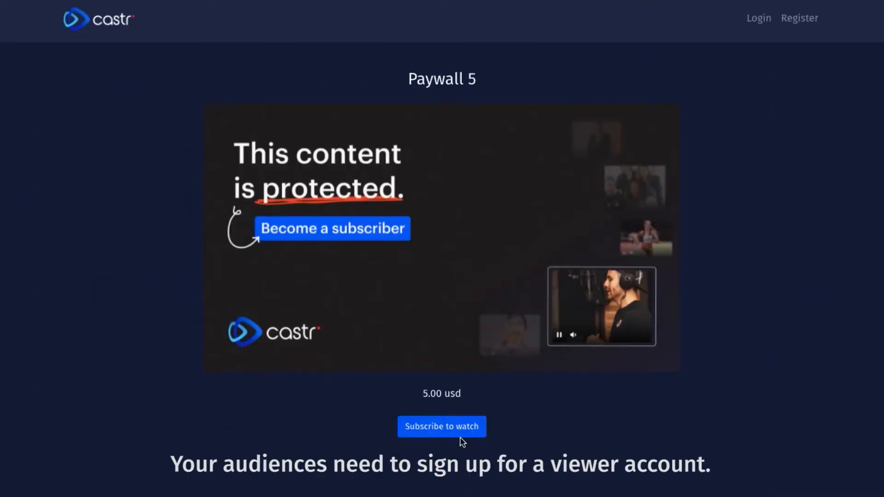
Start subscribing to watch the 5.00 USD paywalled stream on its protected player page.
{"action": "left_click", "coordinate": [440, 426]}
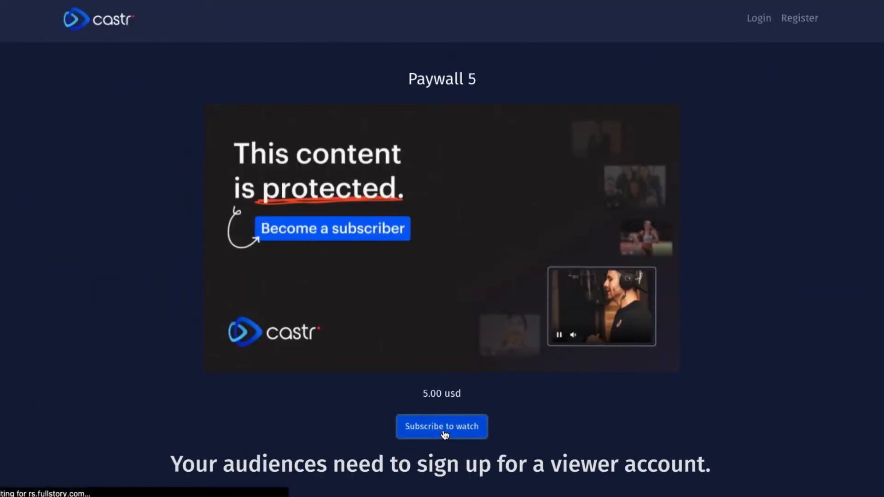
{"action": "left_click", "coordinate": [441, 426]}
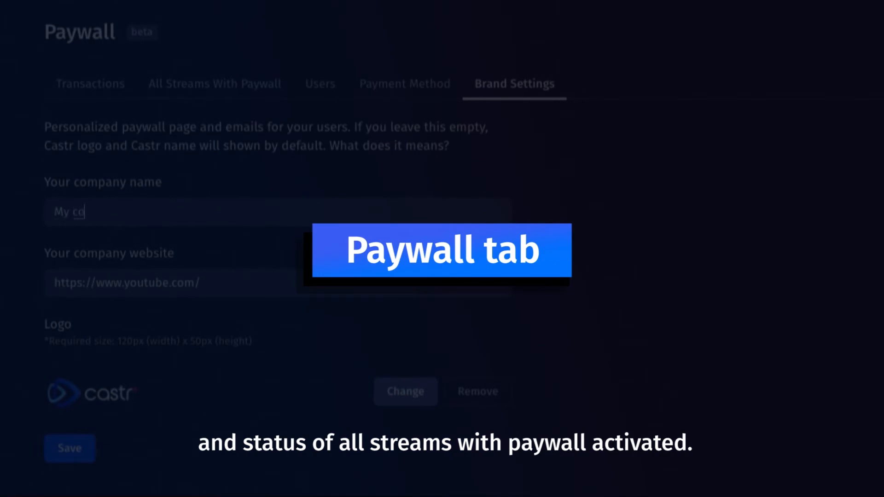
Review the account-wide paywall Transactions list and its All streams filter.
{"action": "left_click", "coordinate": [131, 59]}
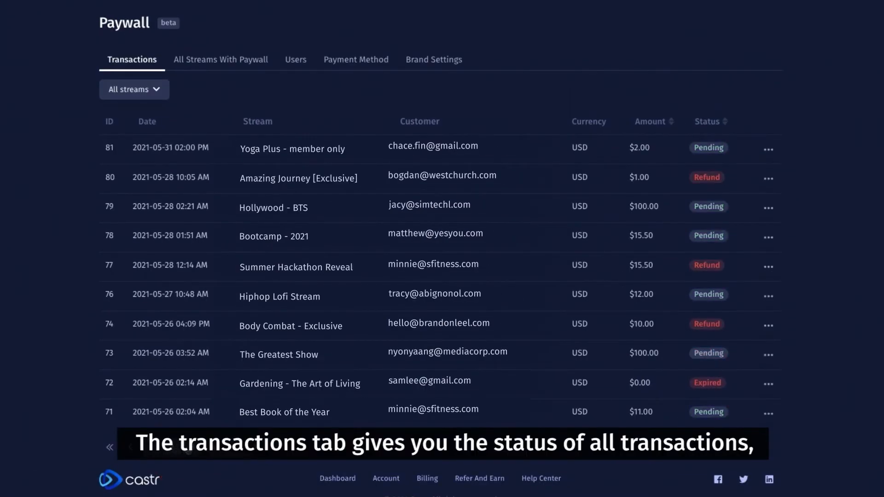
{"action": "left_click", "coordinate": [134, 89]}
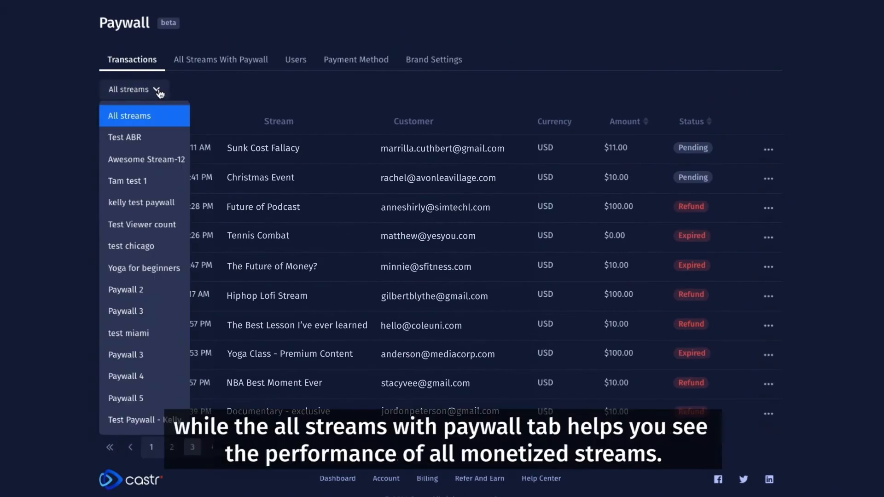
{"action": "left_click", "coordinate": [220, 105]}
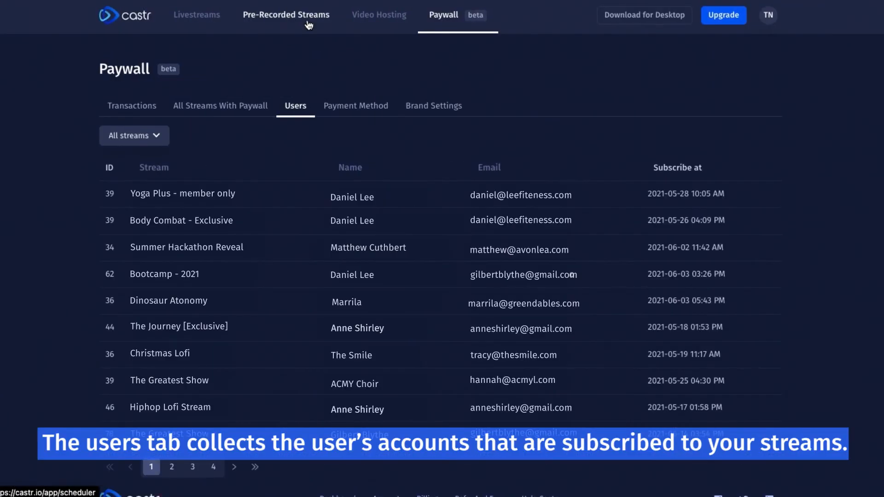
Confirm the Stripe Standard account is connected under Payment Method.
{"action": "left_click", "coordinate": [358, 105]}
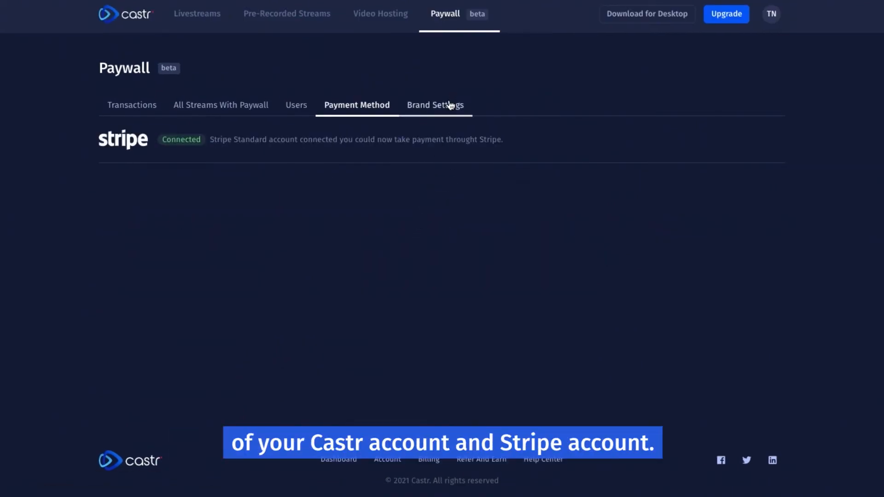
{"action": "left_click", "coordinate": [435, 105]}
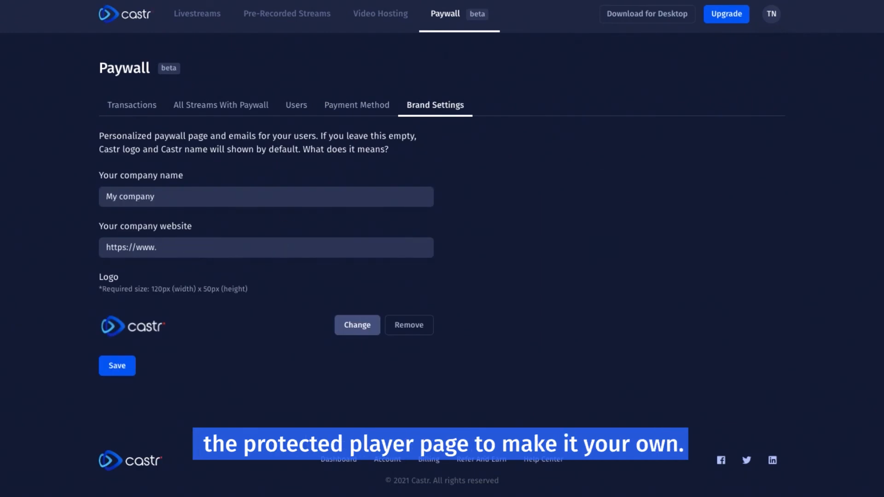
{"action": "type", "text": "castr.io"}
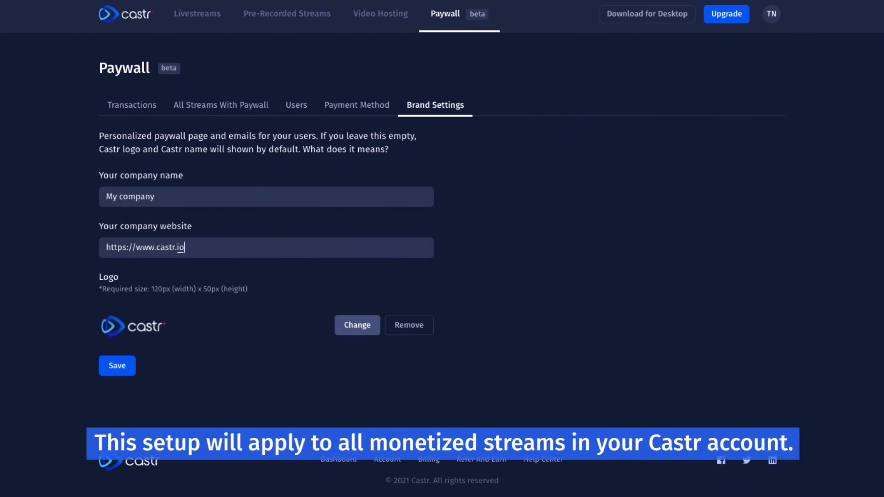
{"action": "left_click", "coordinate": [117, 365]}
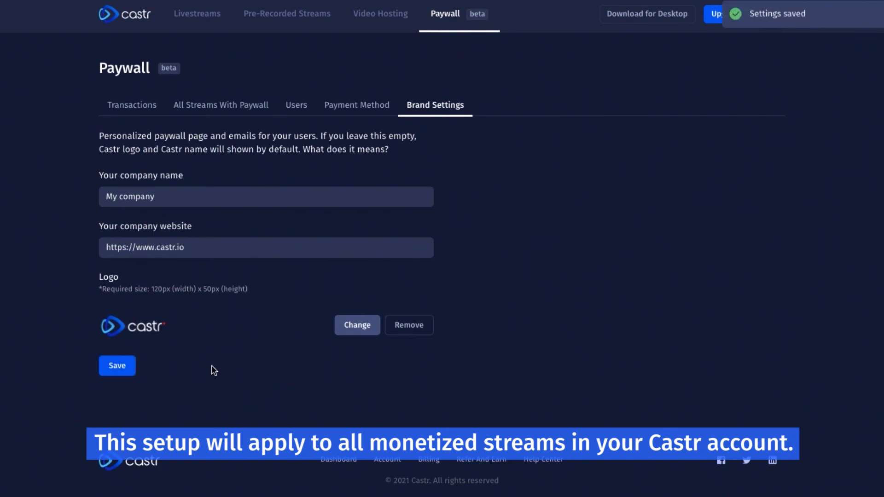